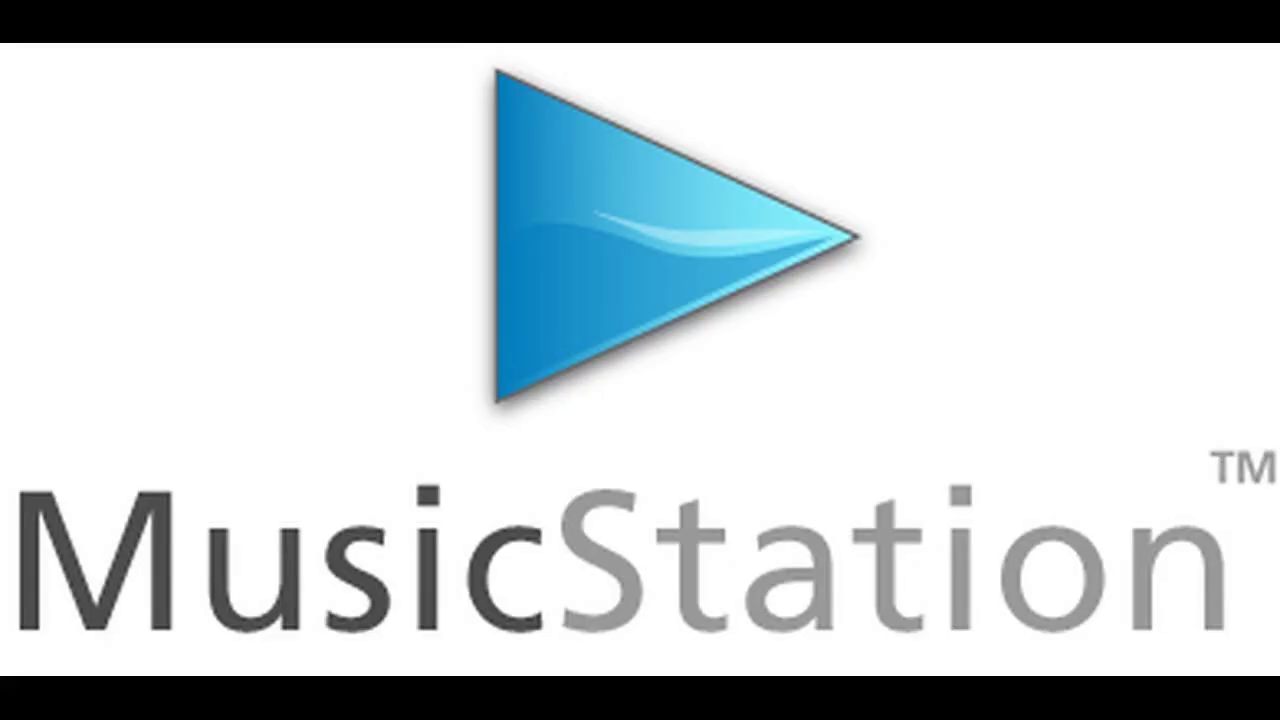
Step: Let the video play past the MusicStation logo into the stylized clip of two musicians with guitars
click(650, 240)
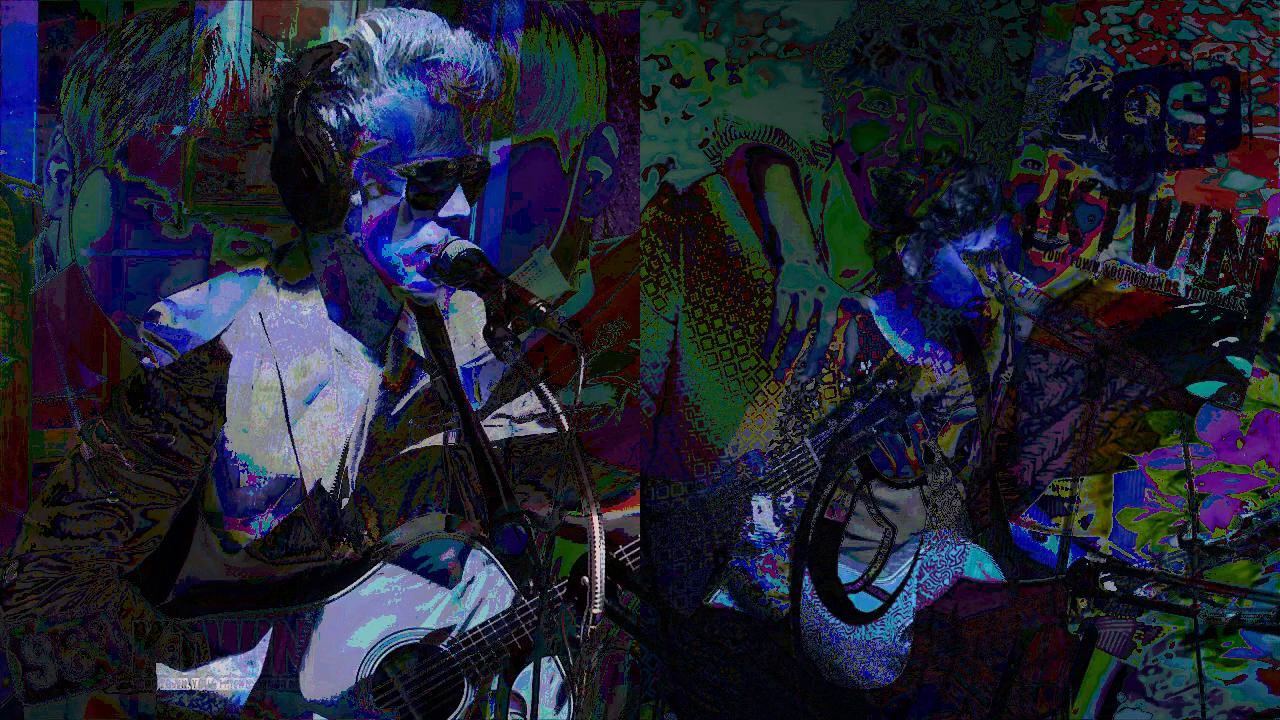